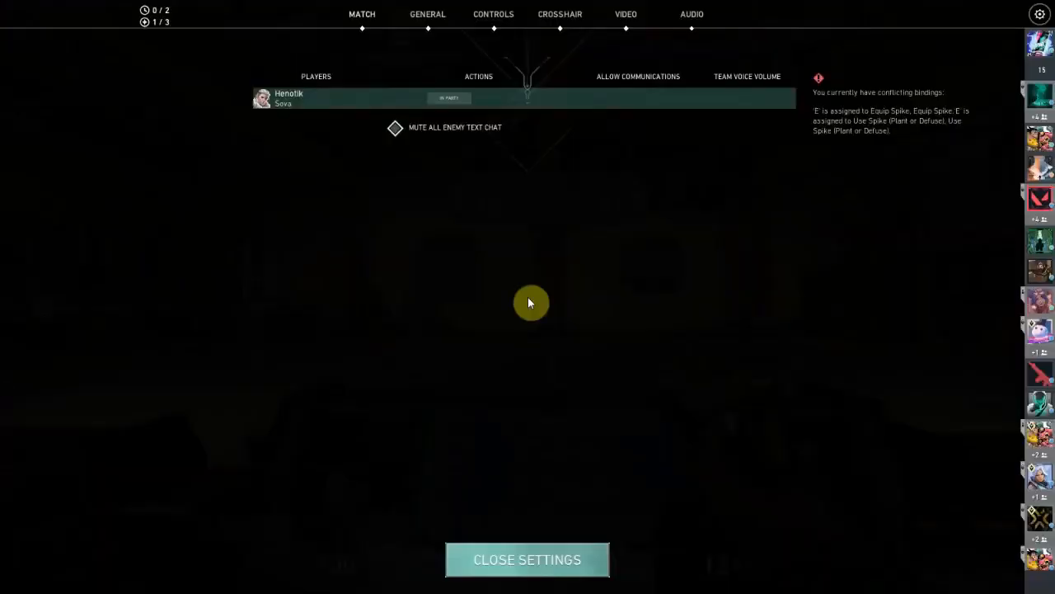
mouse_move(465, 59)
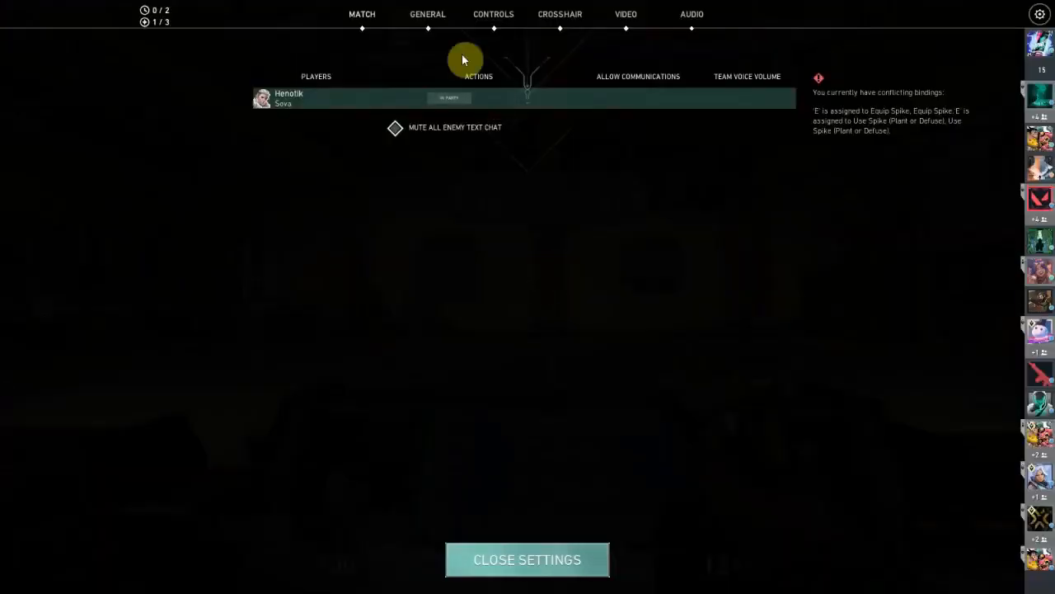
mouse_move(626, 19)
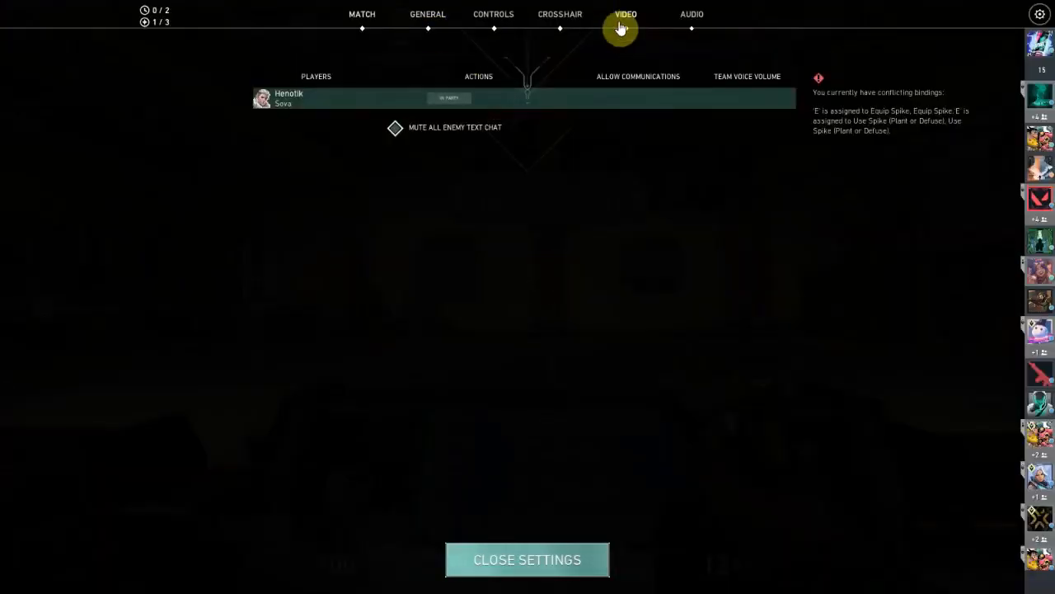
Switch the Settings menu from the communication page to the Video section.
click(627, 13)
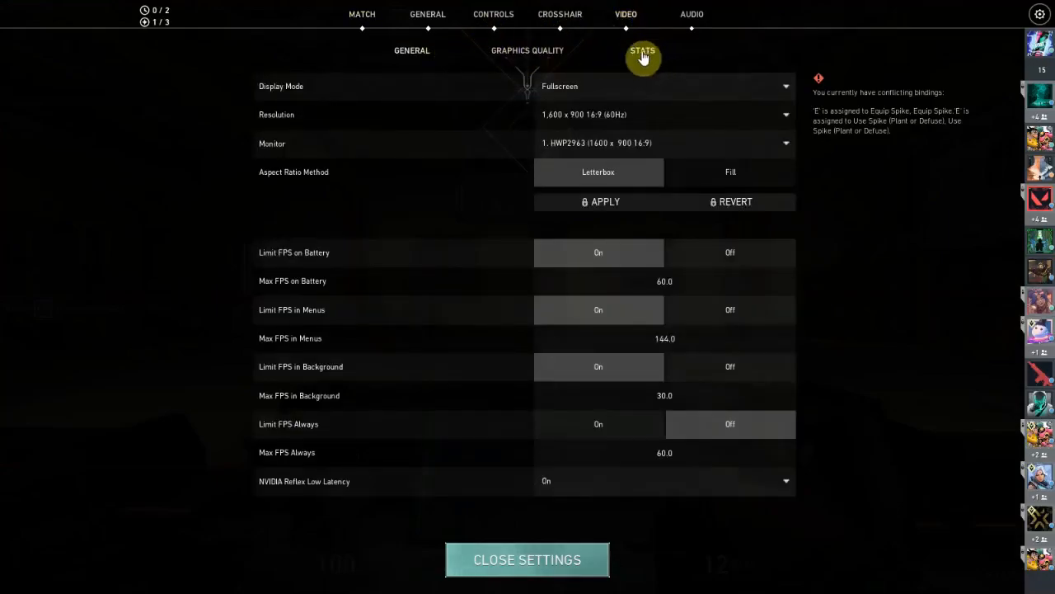
Show the Stats sub-page listing performance, input latency and network metrics.
click(643, 49)
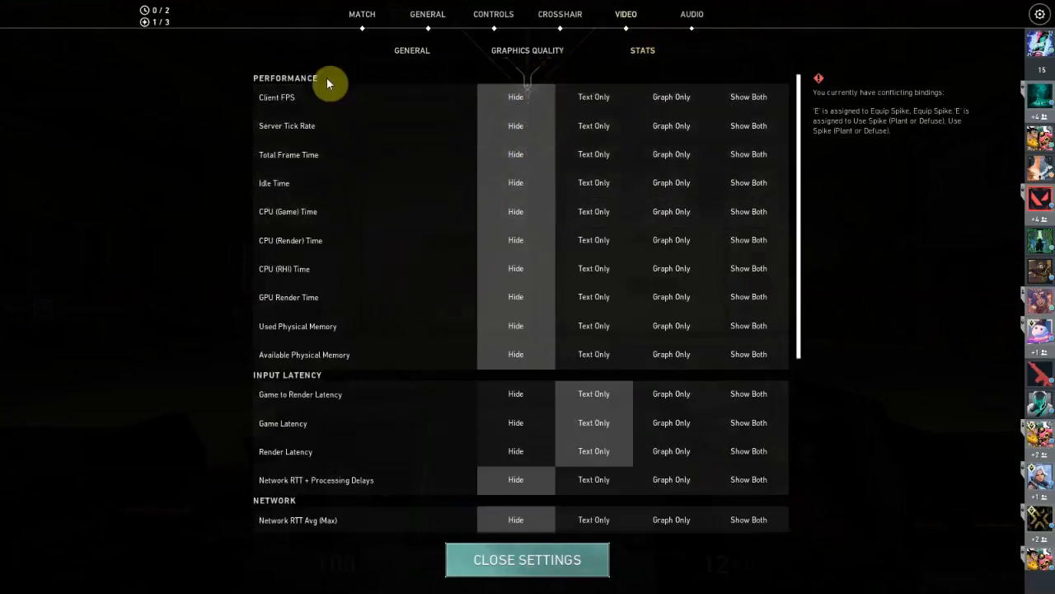
mouse_move(323, 128)
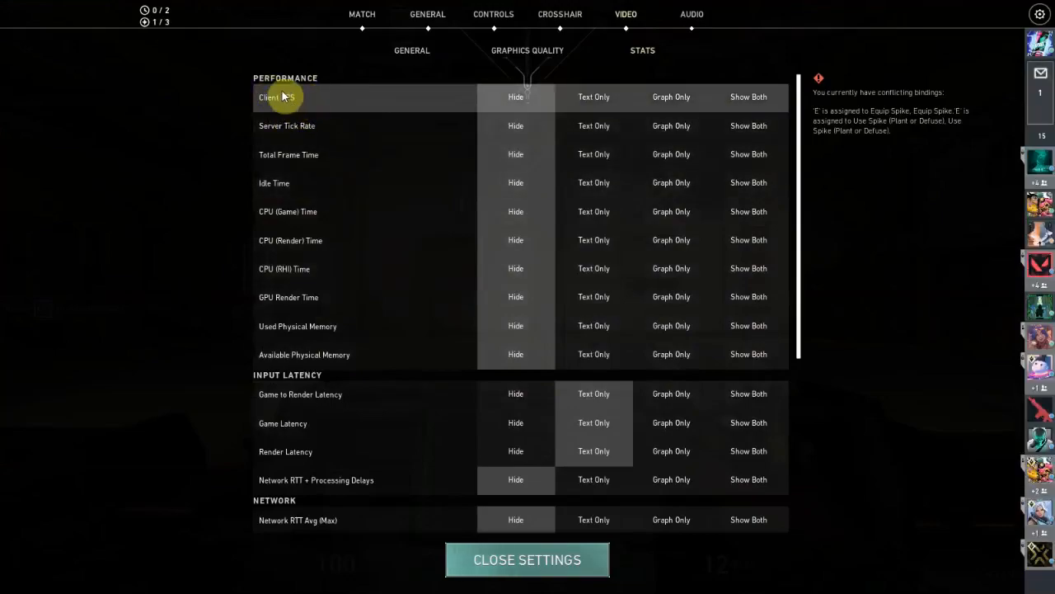
mouse_move(284, 97)
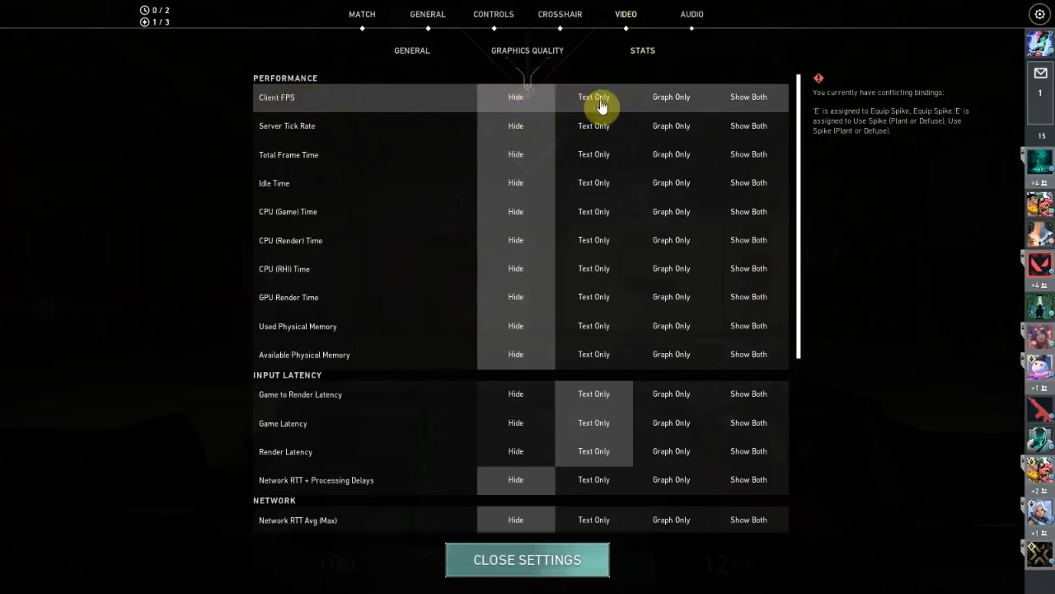
mouse_move(671, 95)
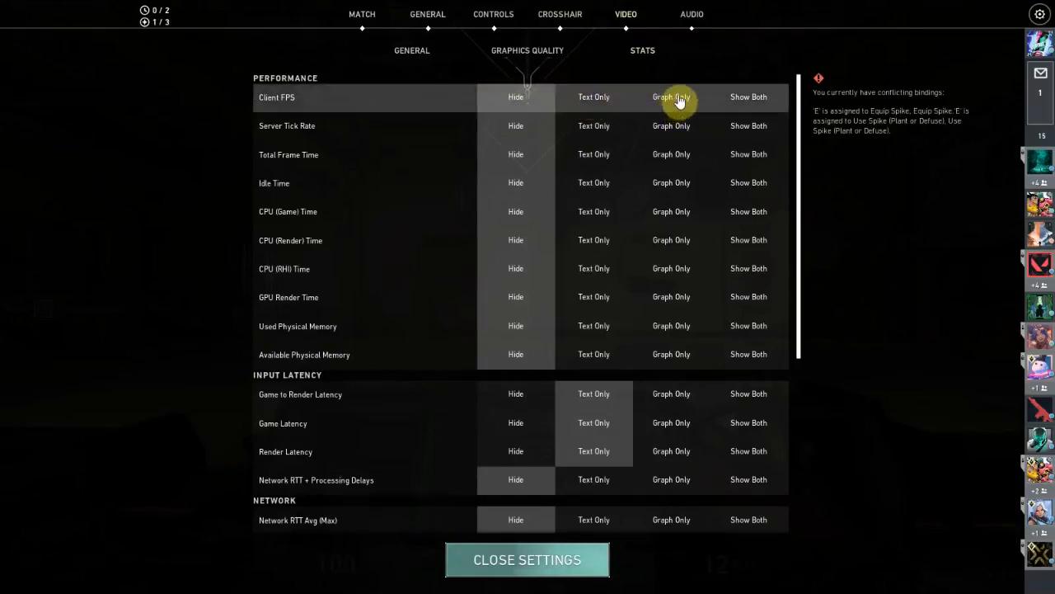
mouse_move(593, 96)
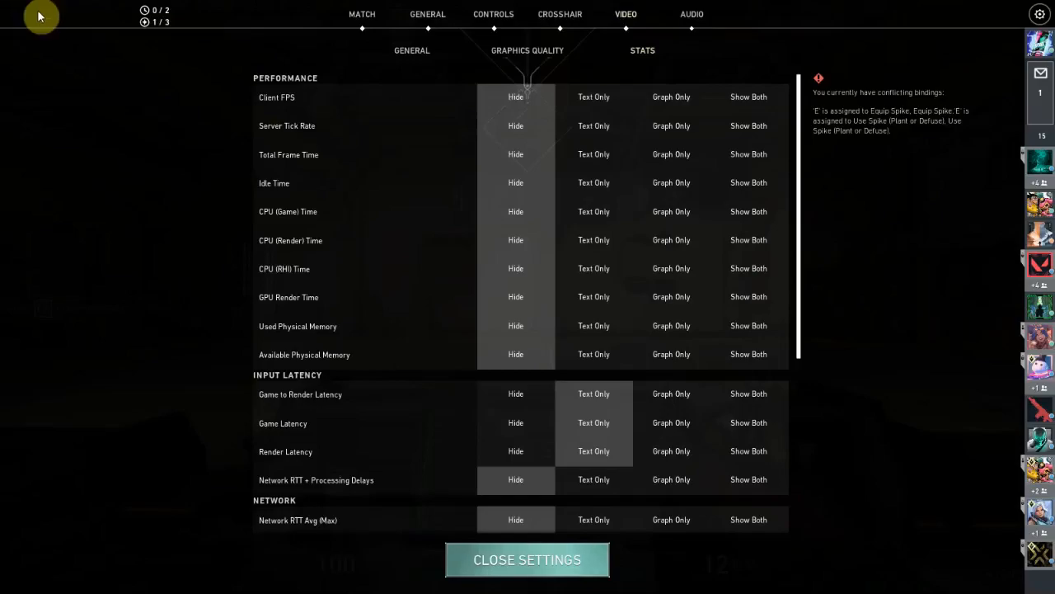
mouse_move(53, 14)
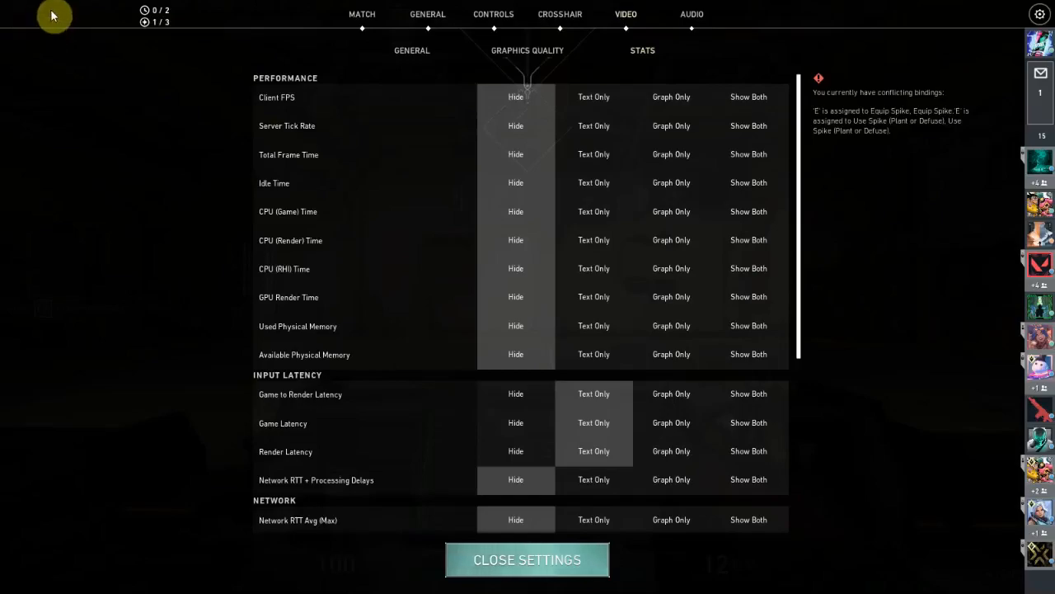
mouse_move(643, 106)
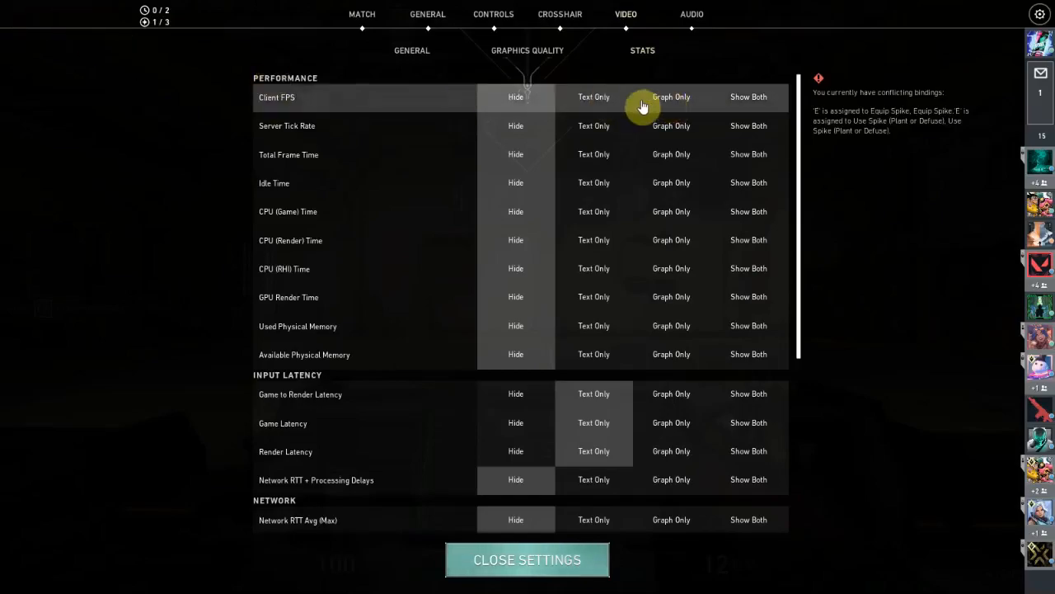
mouse_move(223, 271)
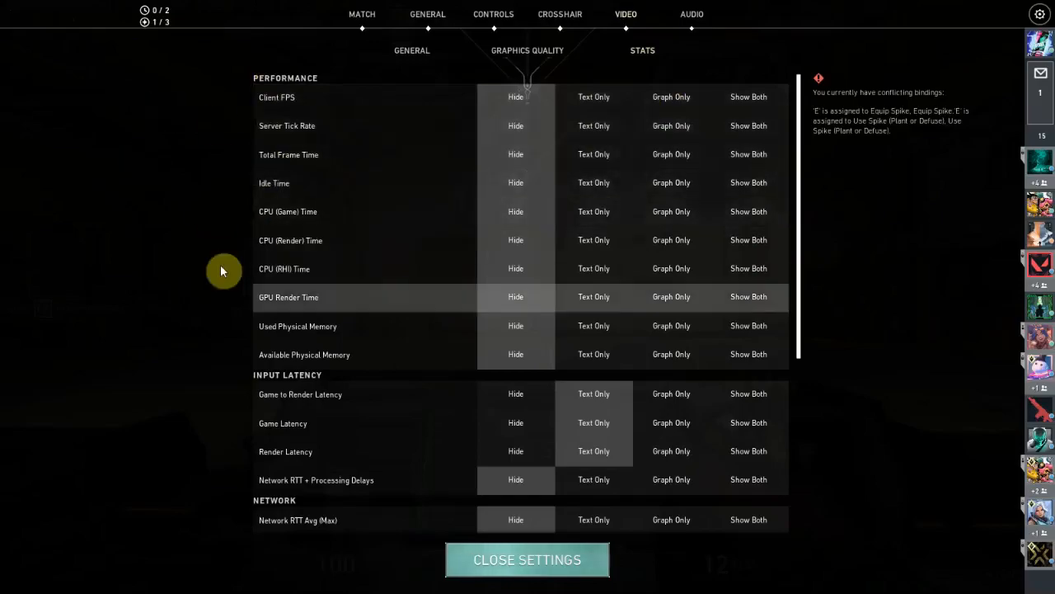
mouse_move(851, 142)
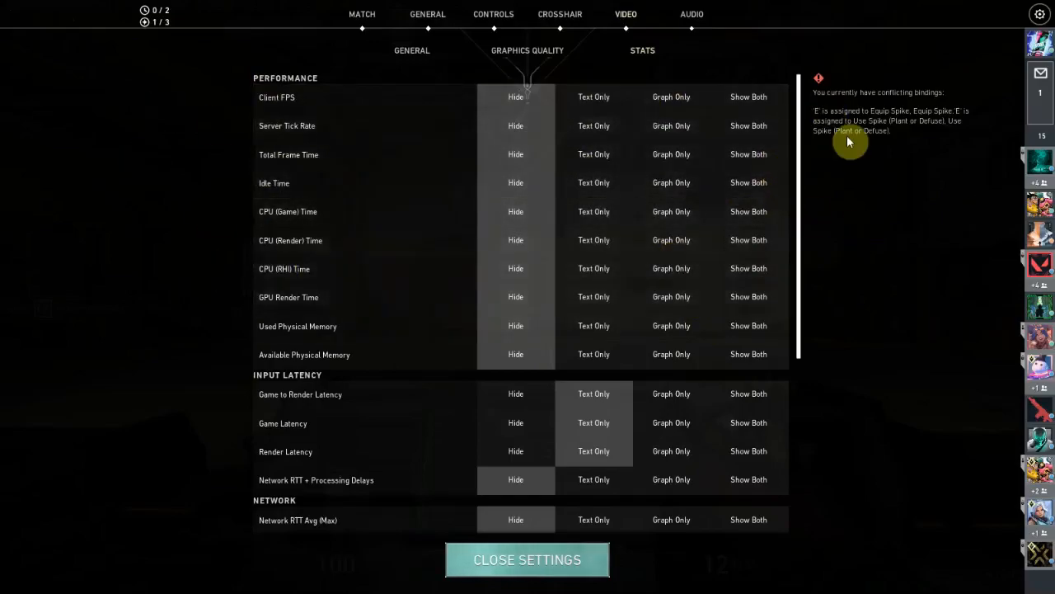
mouse_move(910, 142)
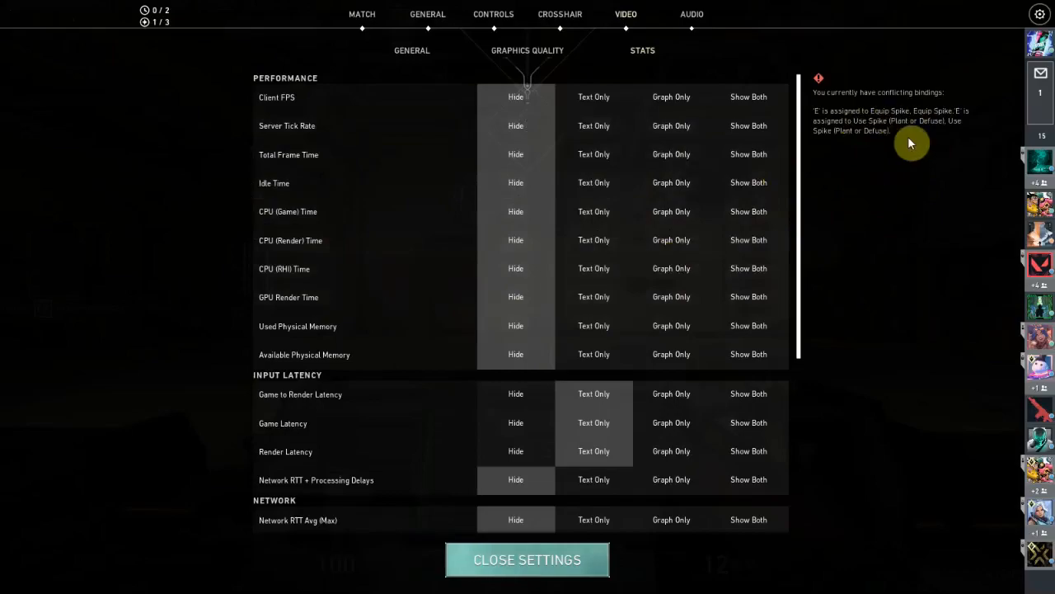
mouse_move(626, 106)
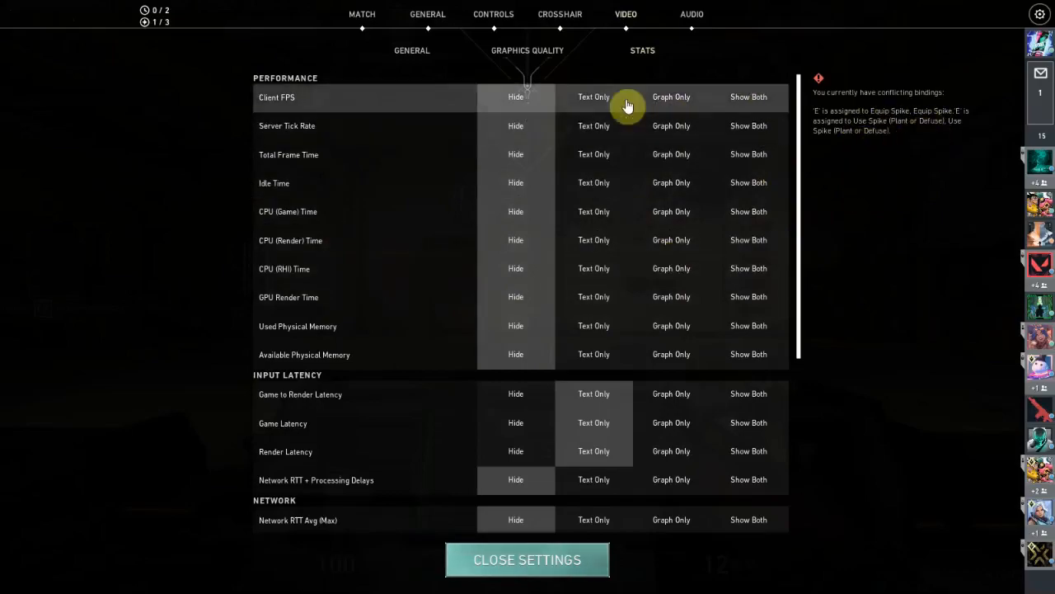
mouse_move(673, 106)
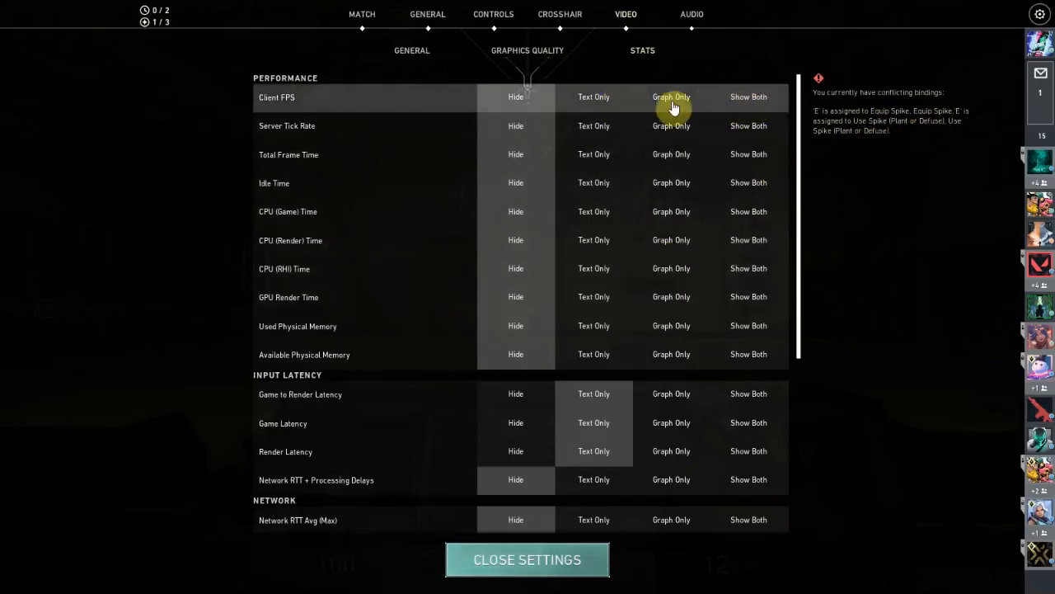
Set the Client FPS stat to Text Only instead of Hide.
click(528, 559)
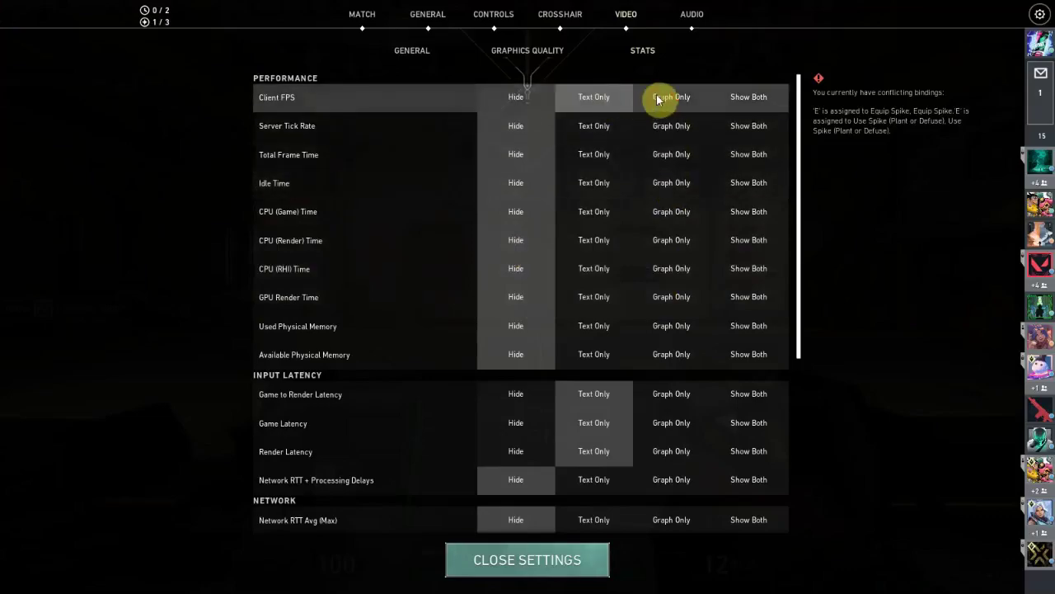
click(527, 561)
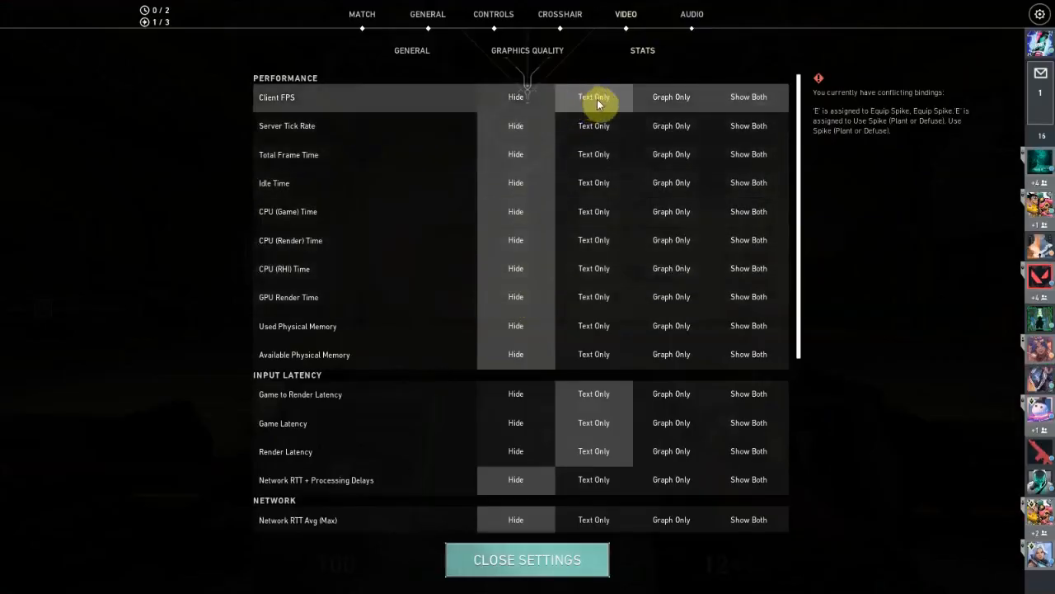
mouse_move(333, 300)
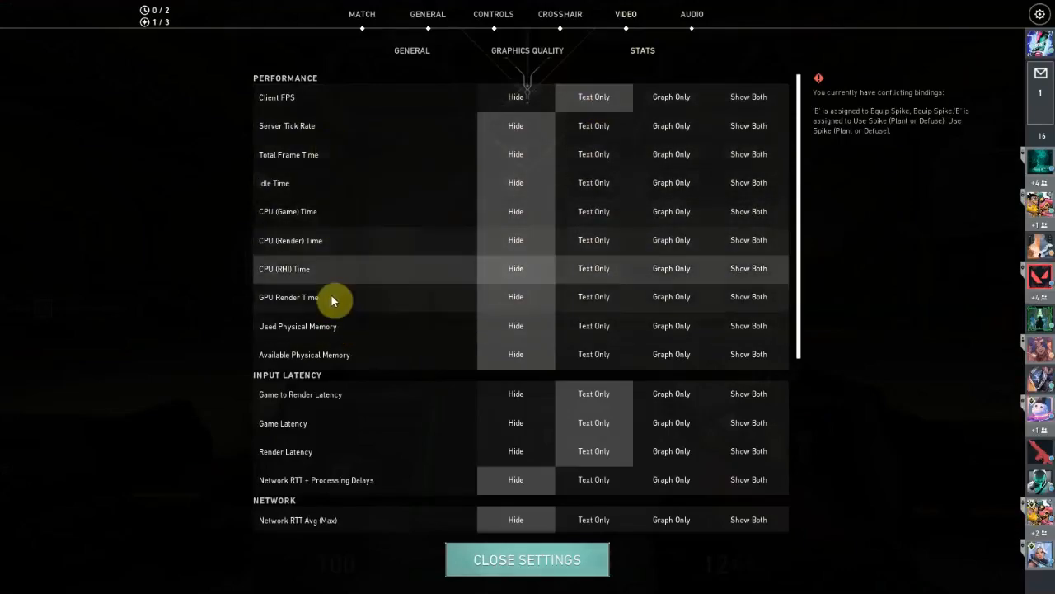
mouse_move(346, 404)
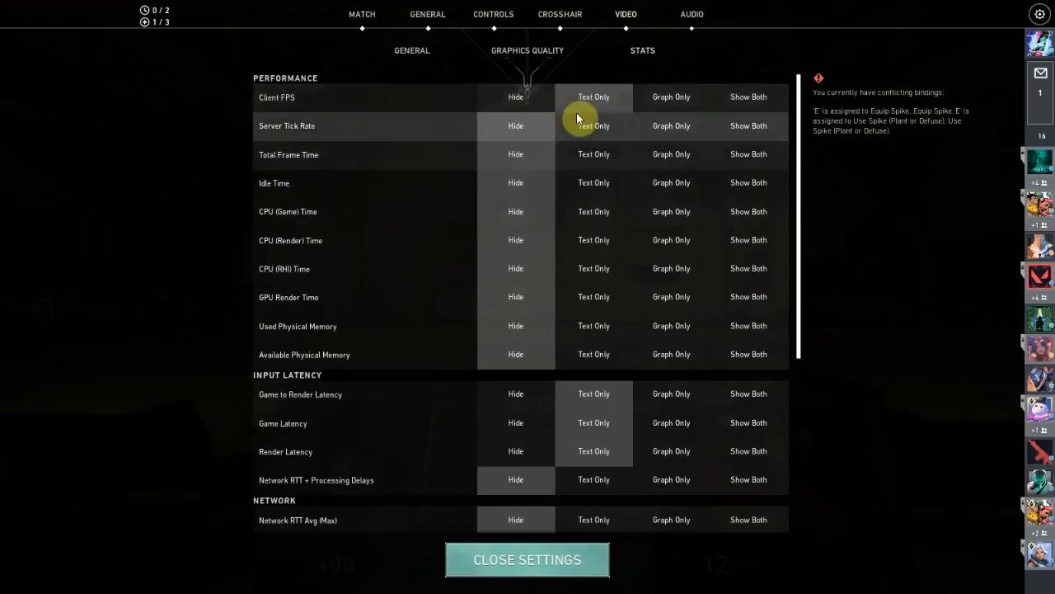
mouse_move(354, 86)
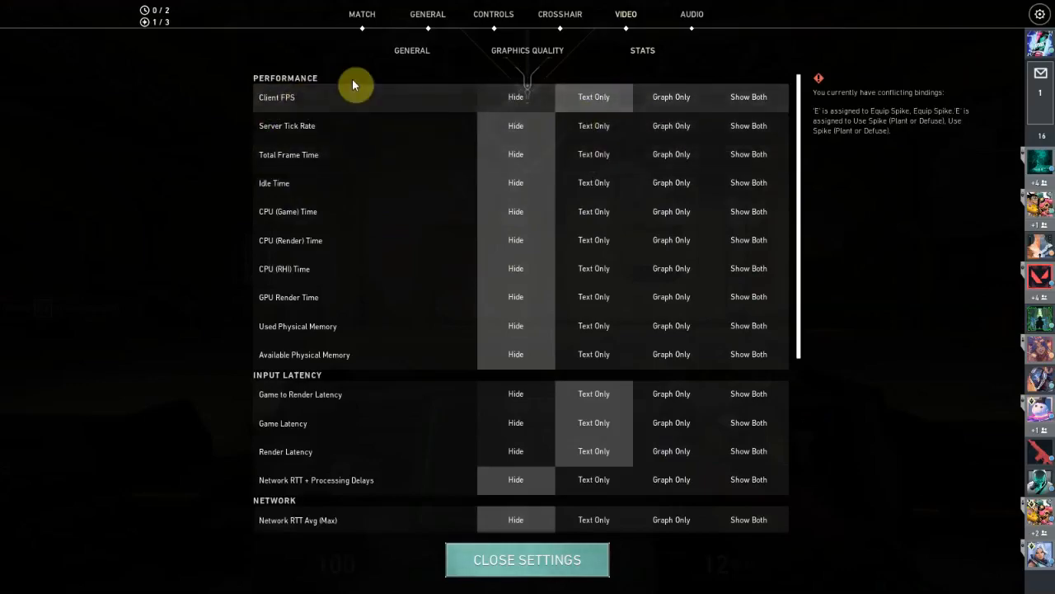
mouse_move(371, 126)
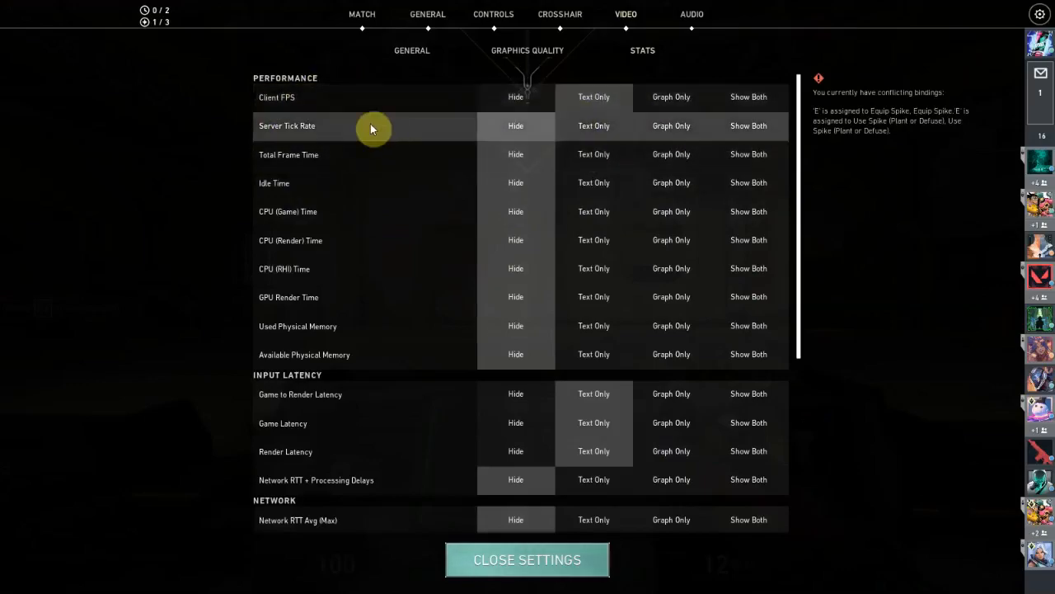
Close the settings and return to the shooting range with FPS shown on screen.
click(527, 559)
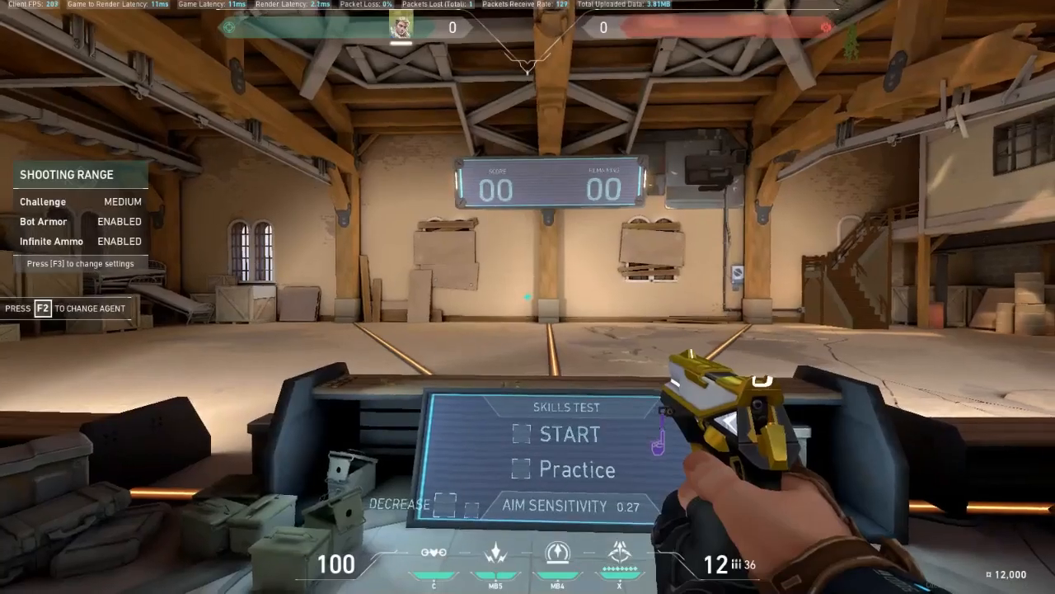